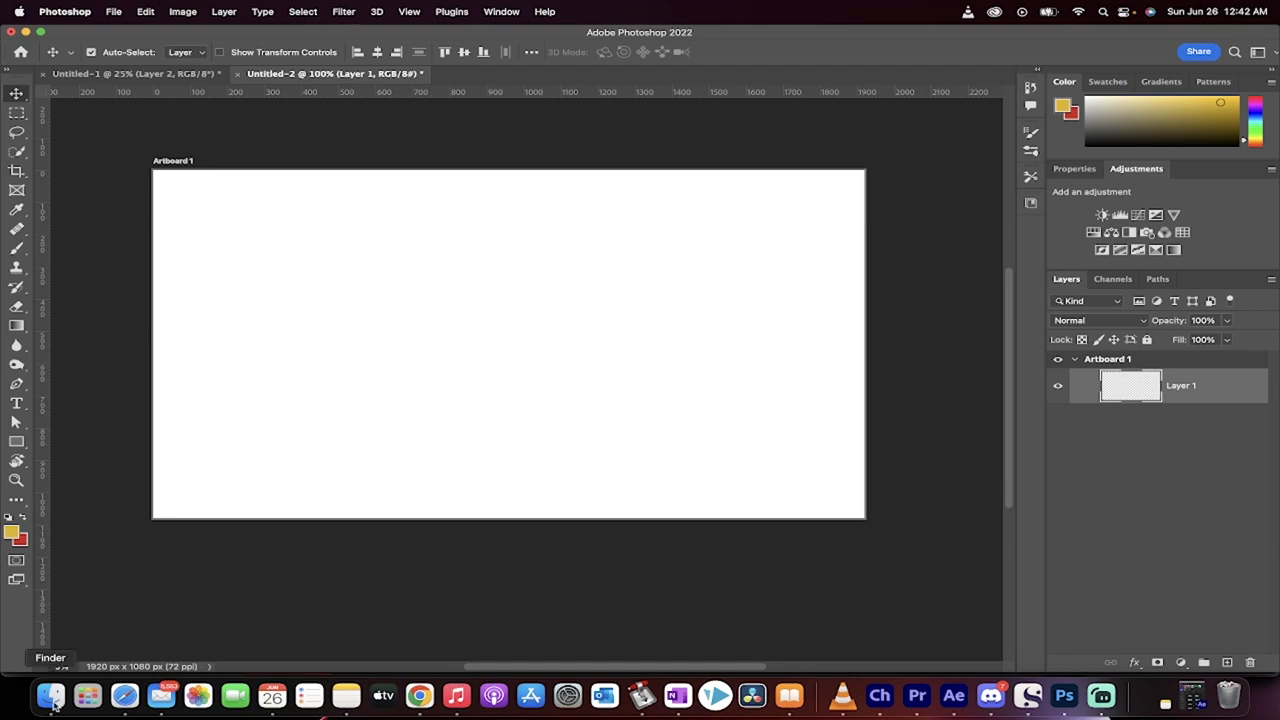
Step: Place all 50 flare images as smart object layers on Artboard 1 via Place Embedded
left_click(52, 696)
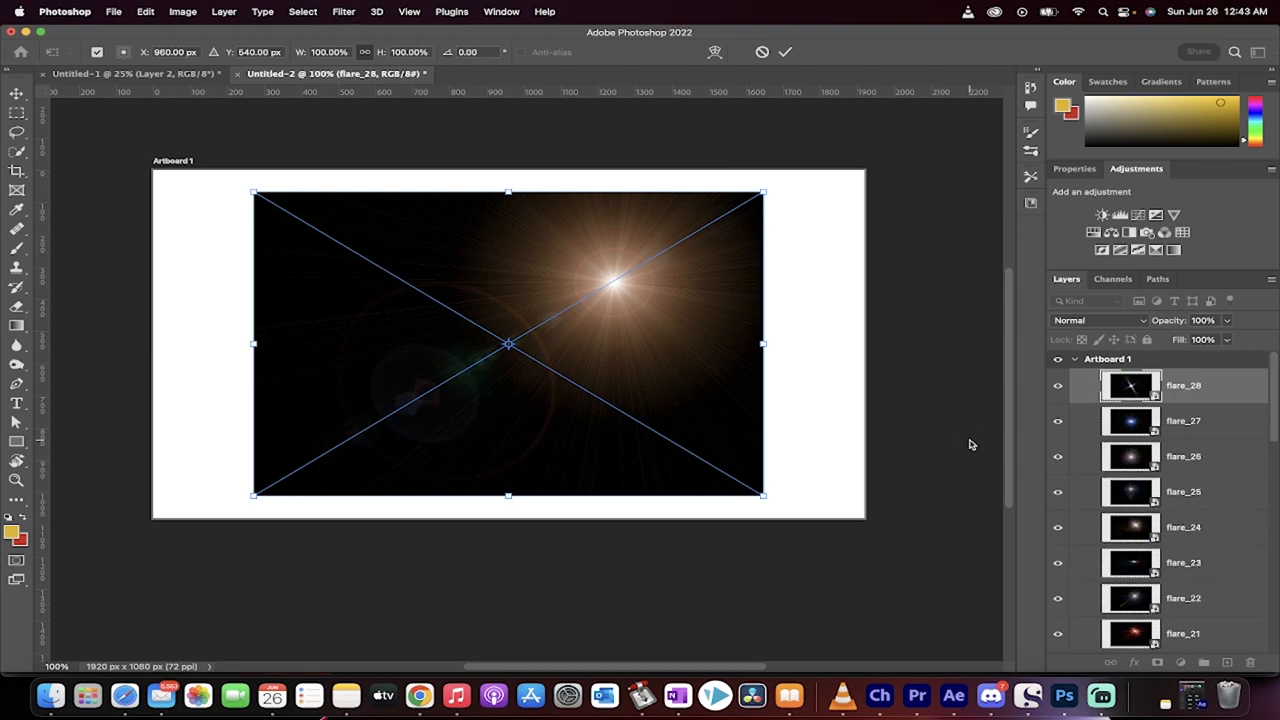
scroll("down", 3)
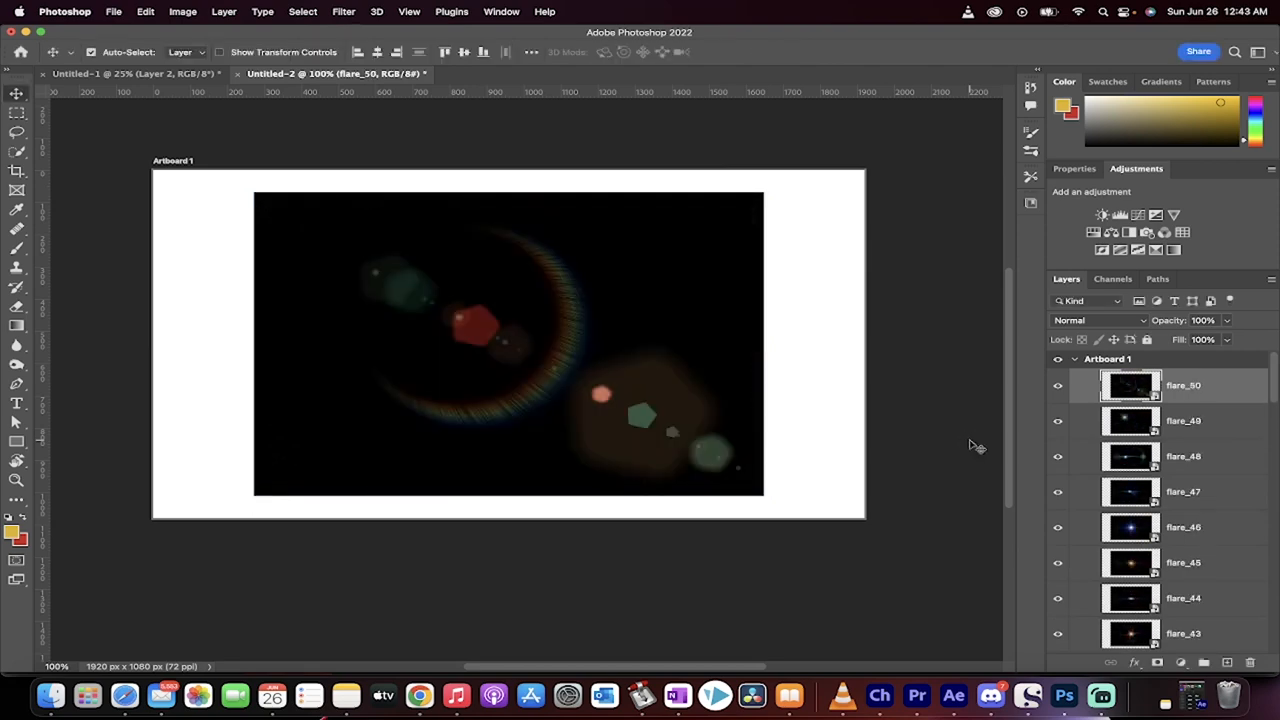
mouse_move(916, 400)
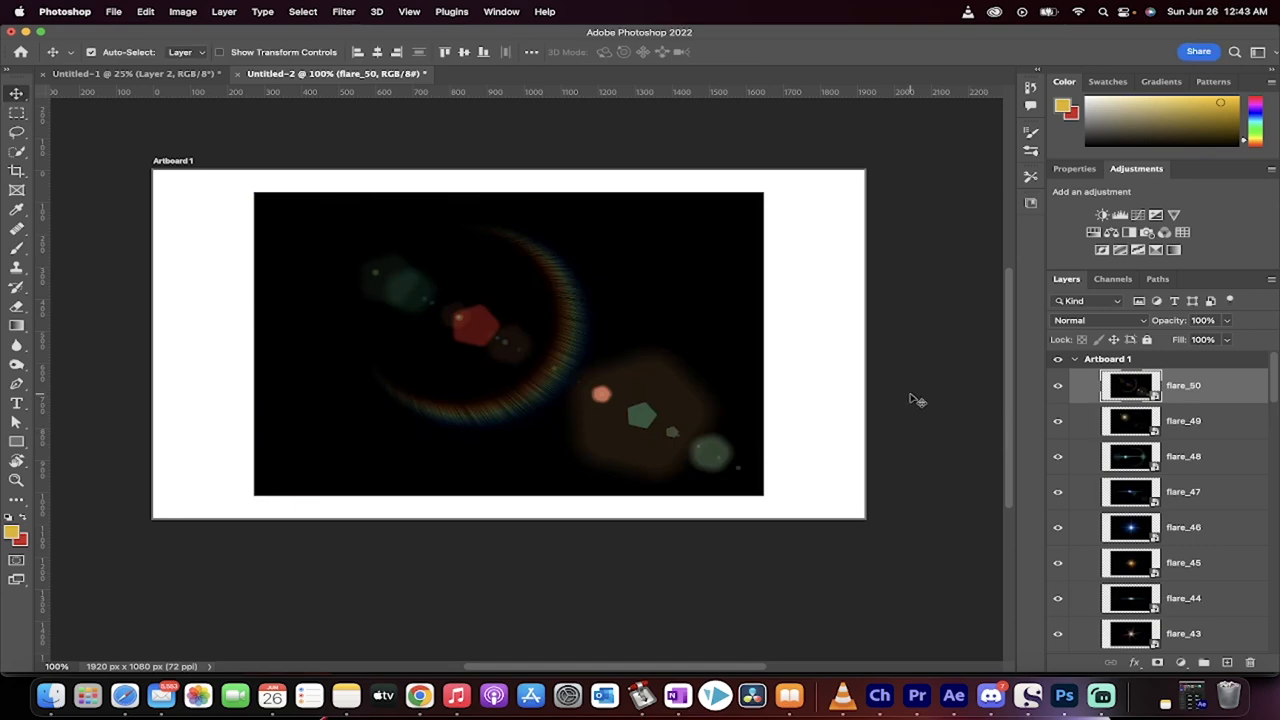
Step: Show the Libraries panel from the Window menu and reveal its flyout options
left_click(500, 12)
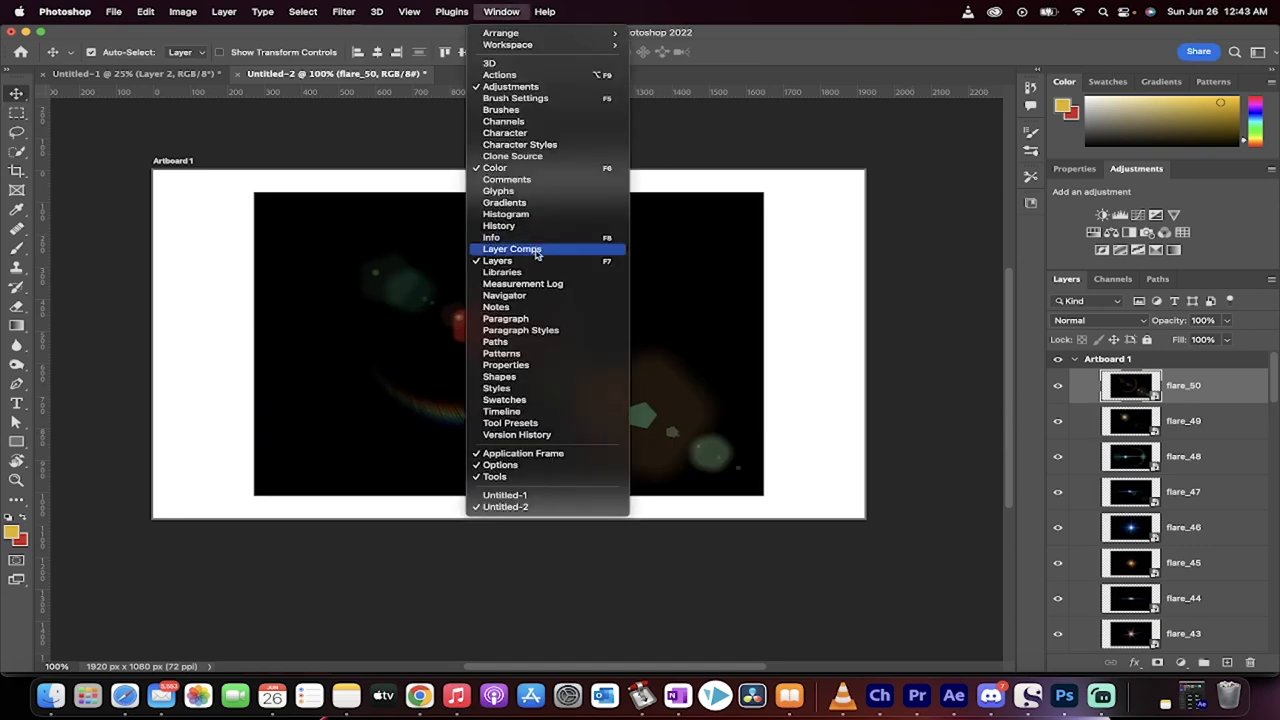
left_click(502, 272)
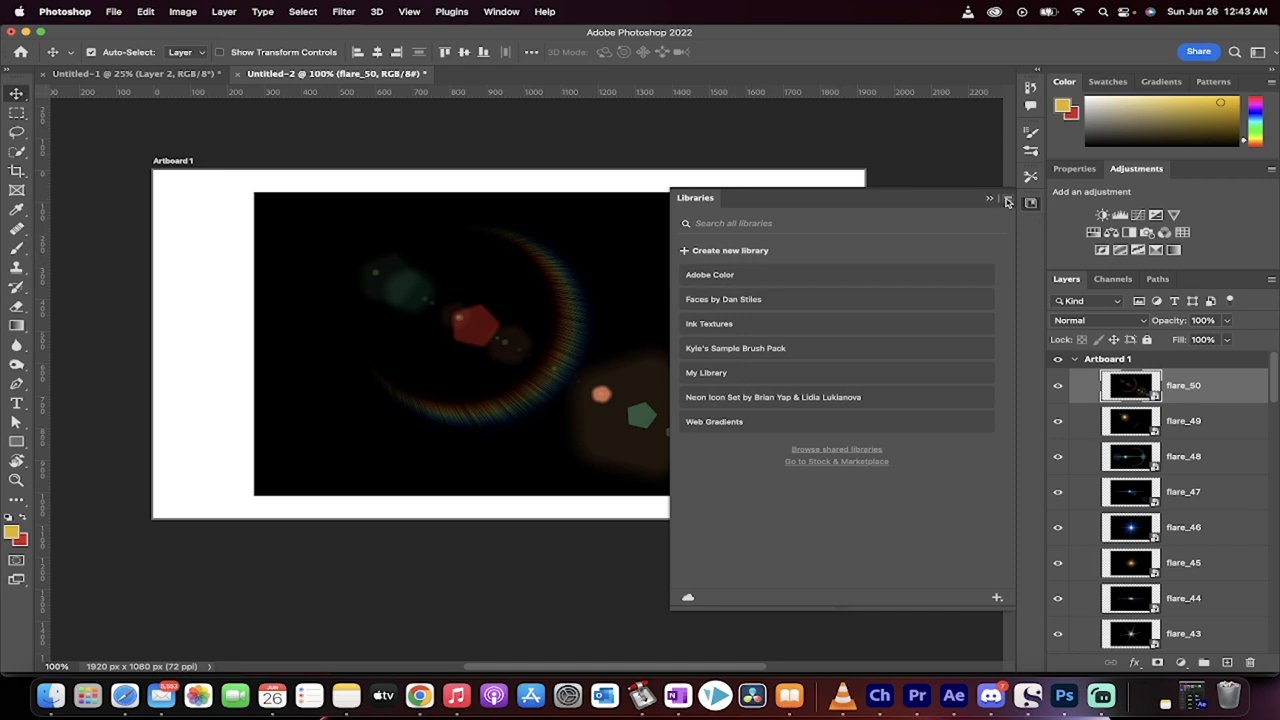
left_click(1008, 200)
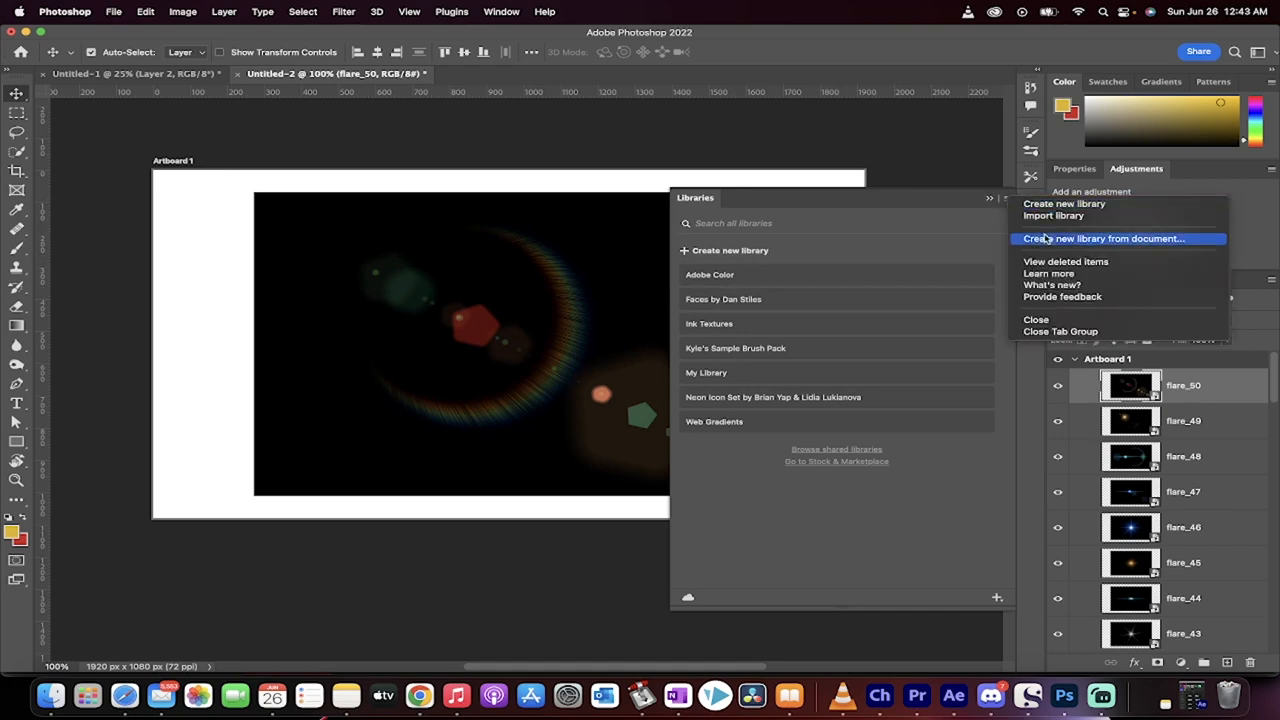
Step: Create a new library from the document holding its 50 flare smart objects
left_click(1104, 238)
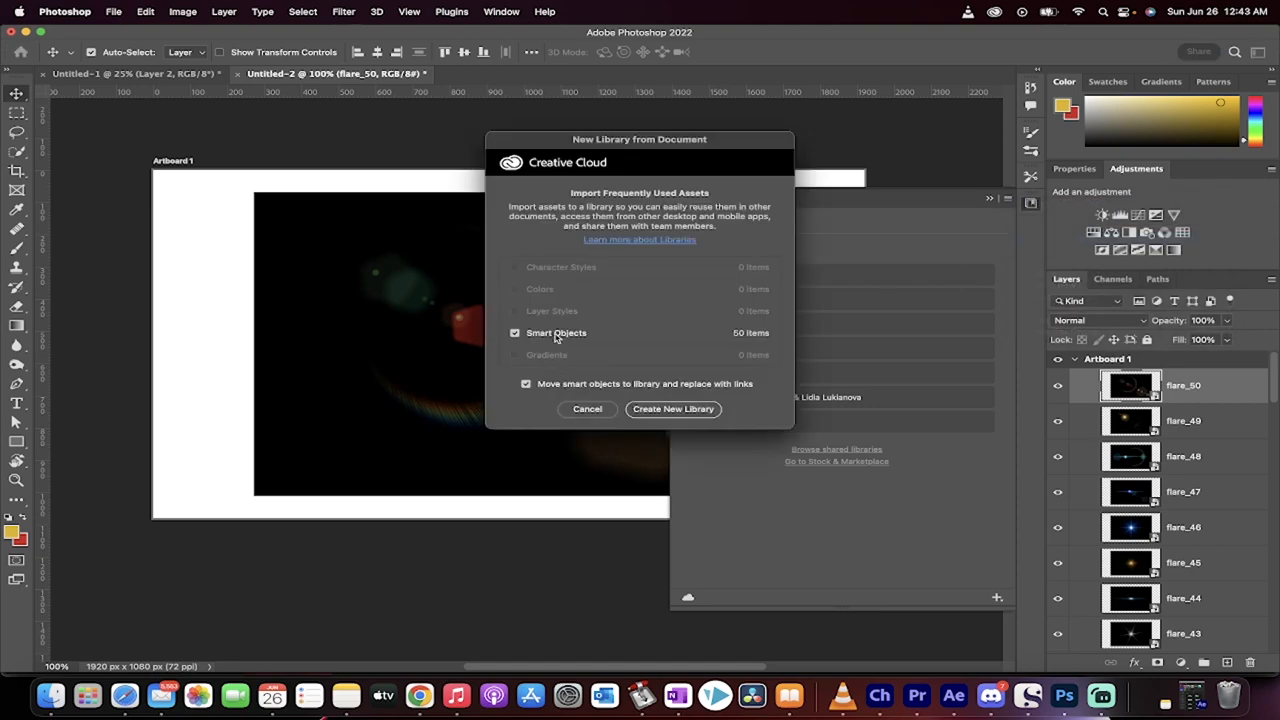
mouse_move(648, 420)
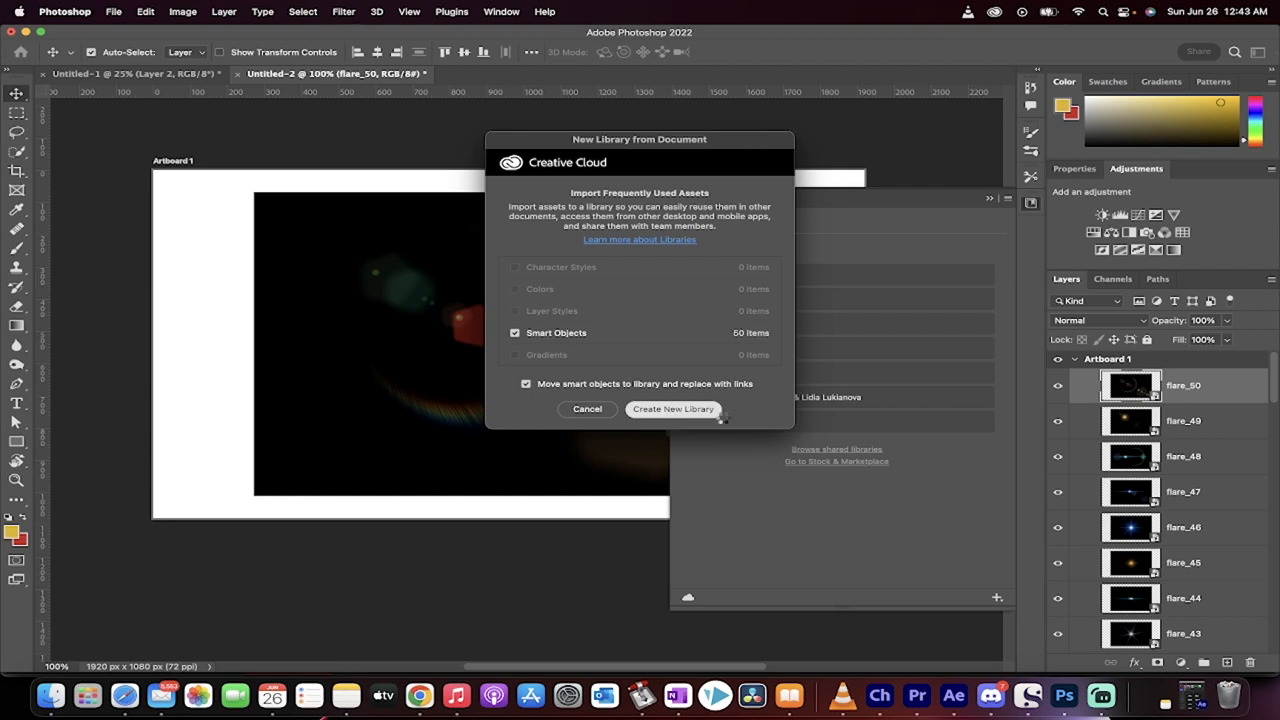
left_click(672, 408)
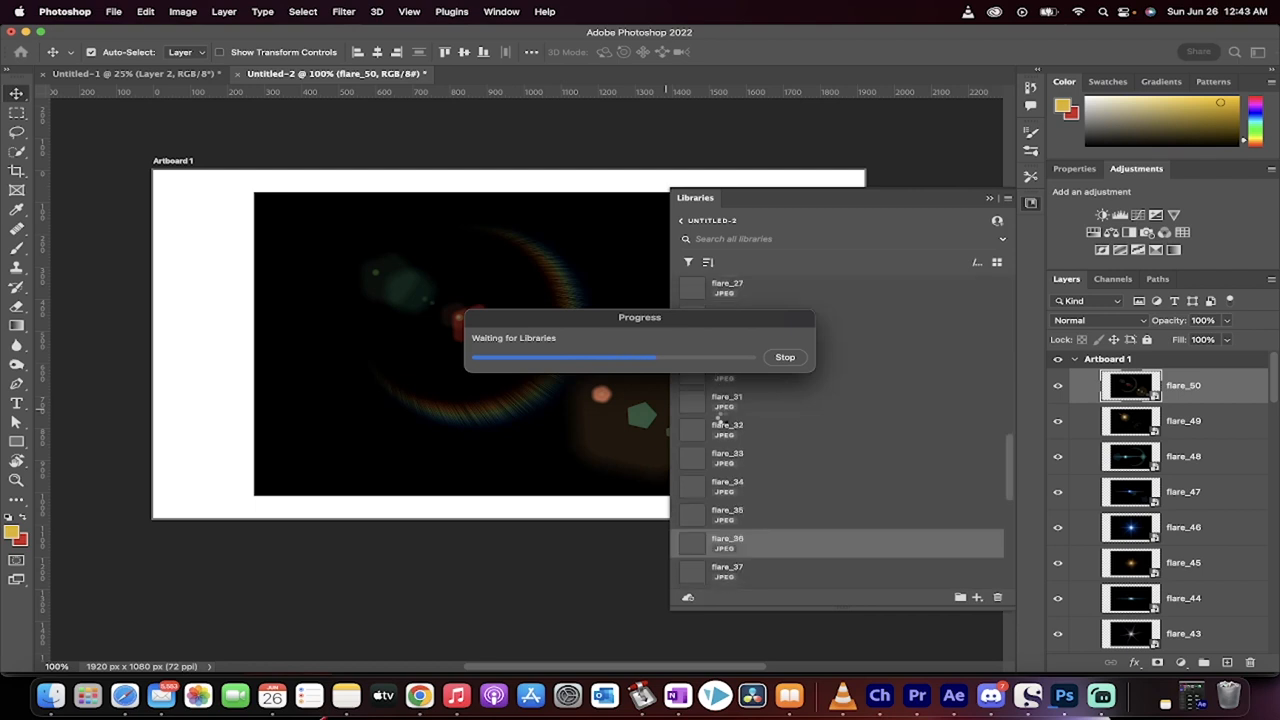
scroll("down", 3)
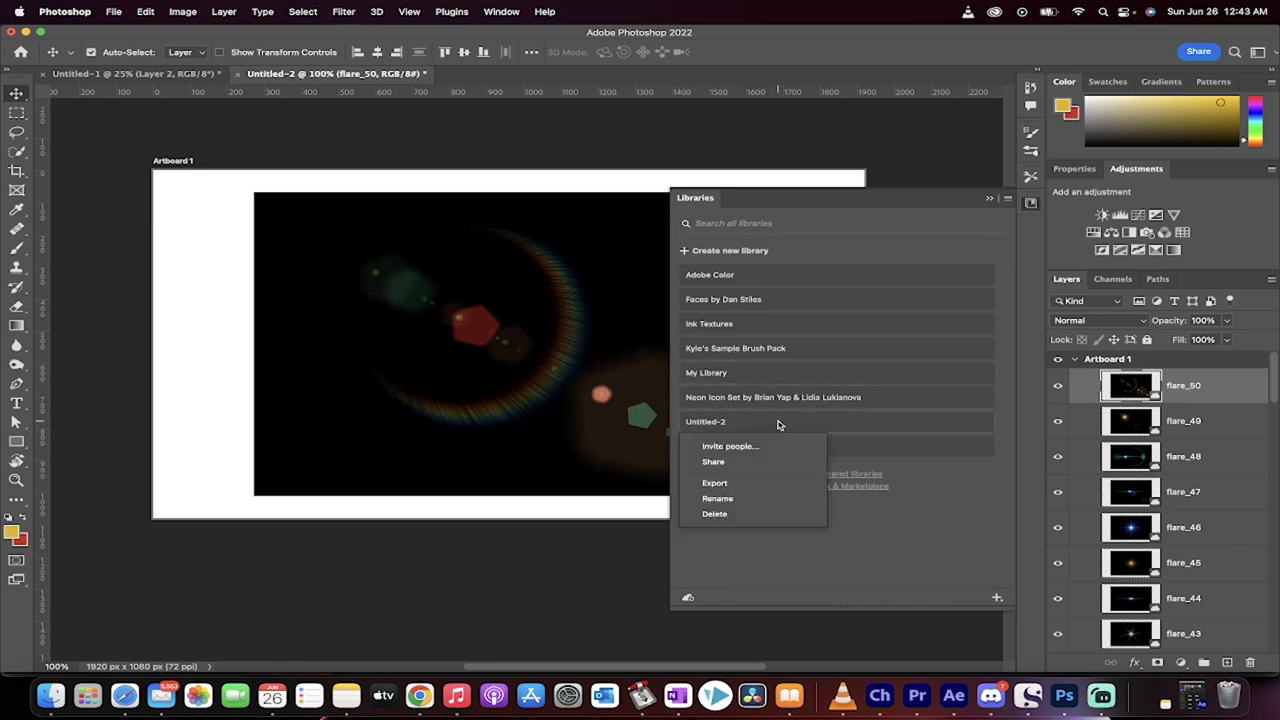
Step: Rename the Untitled-2 library to Flares and view its contents starting at flare_01
left_click(716, 498)
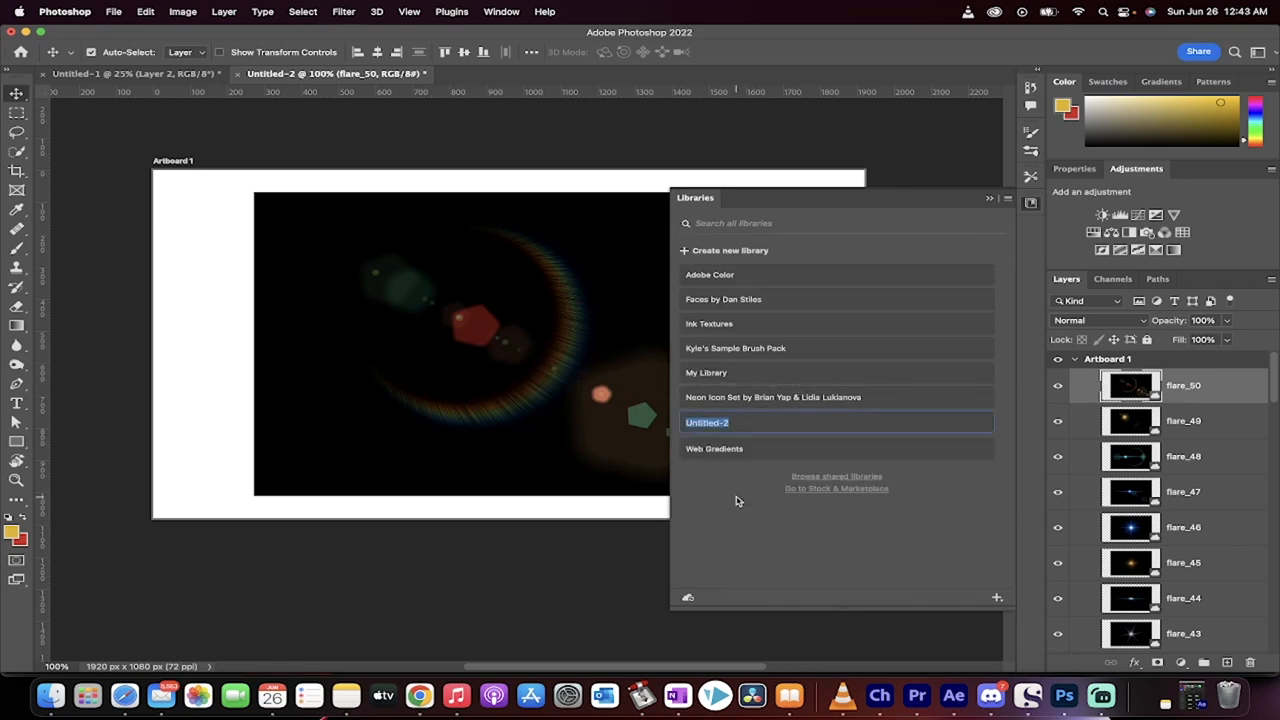
type("Flares")
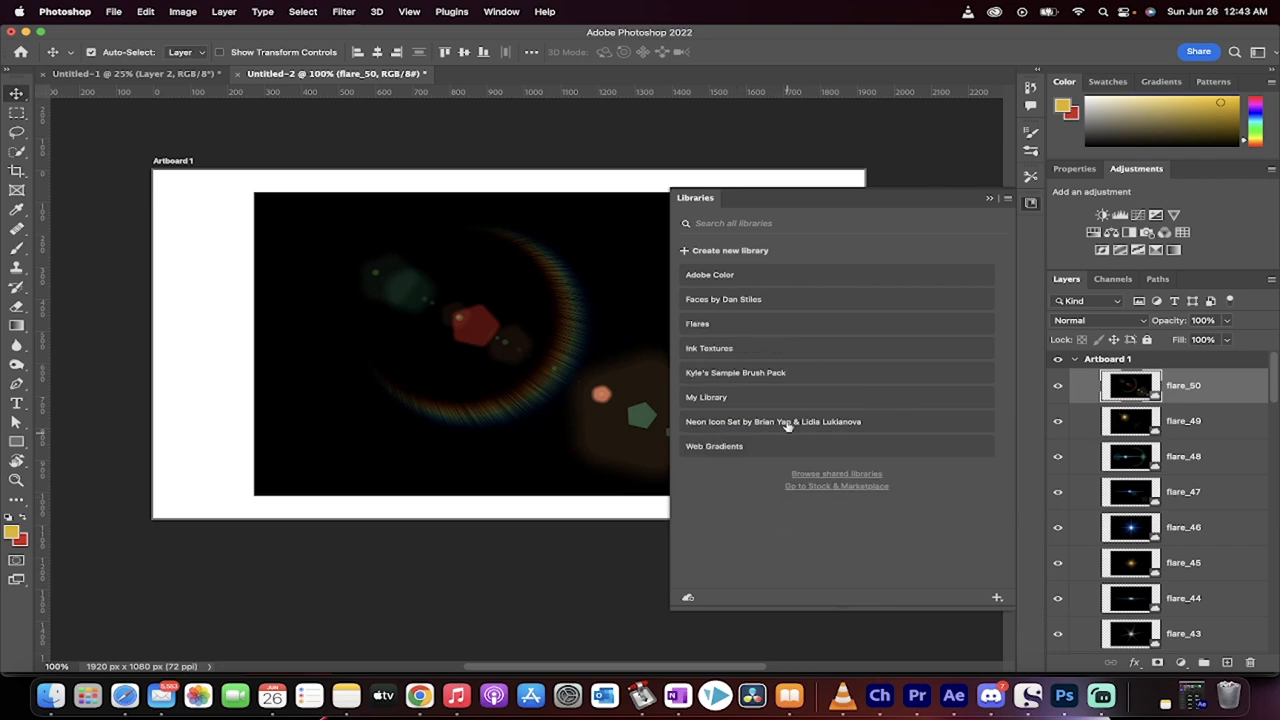
left_click(696, 324)
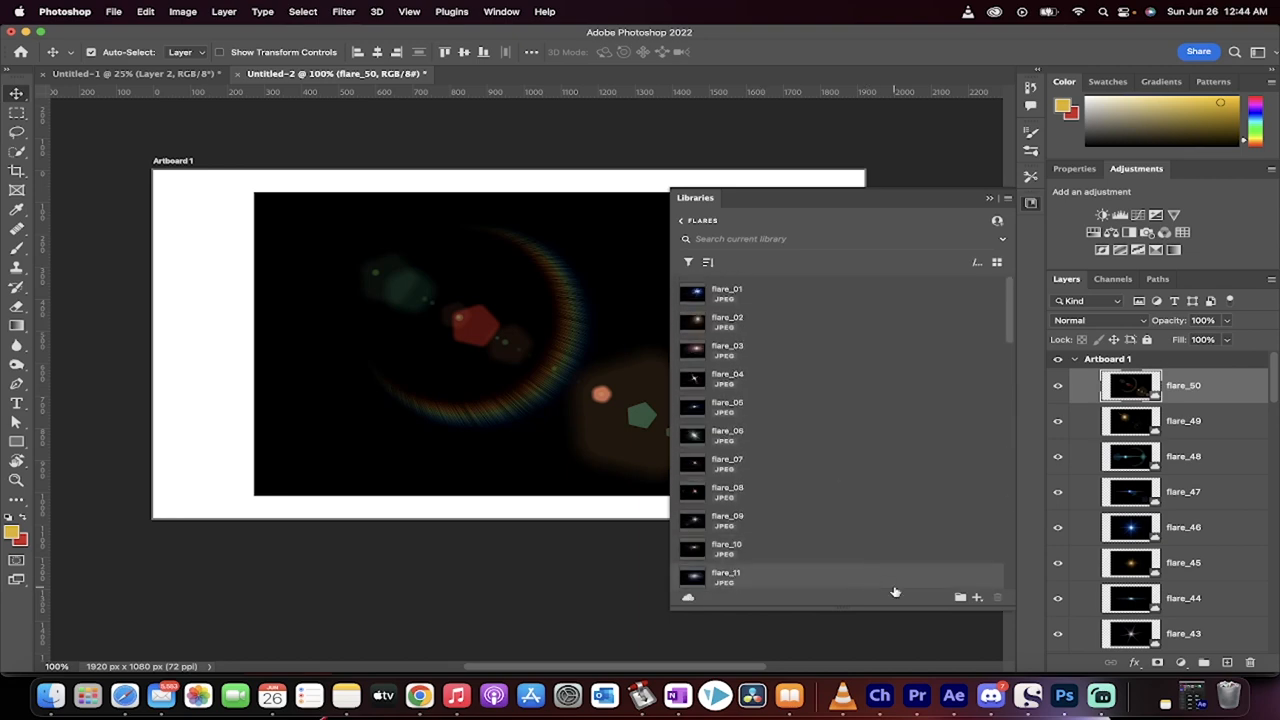
mouse_move(1100, 696)
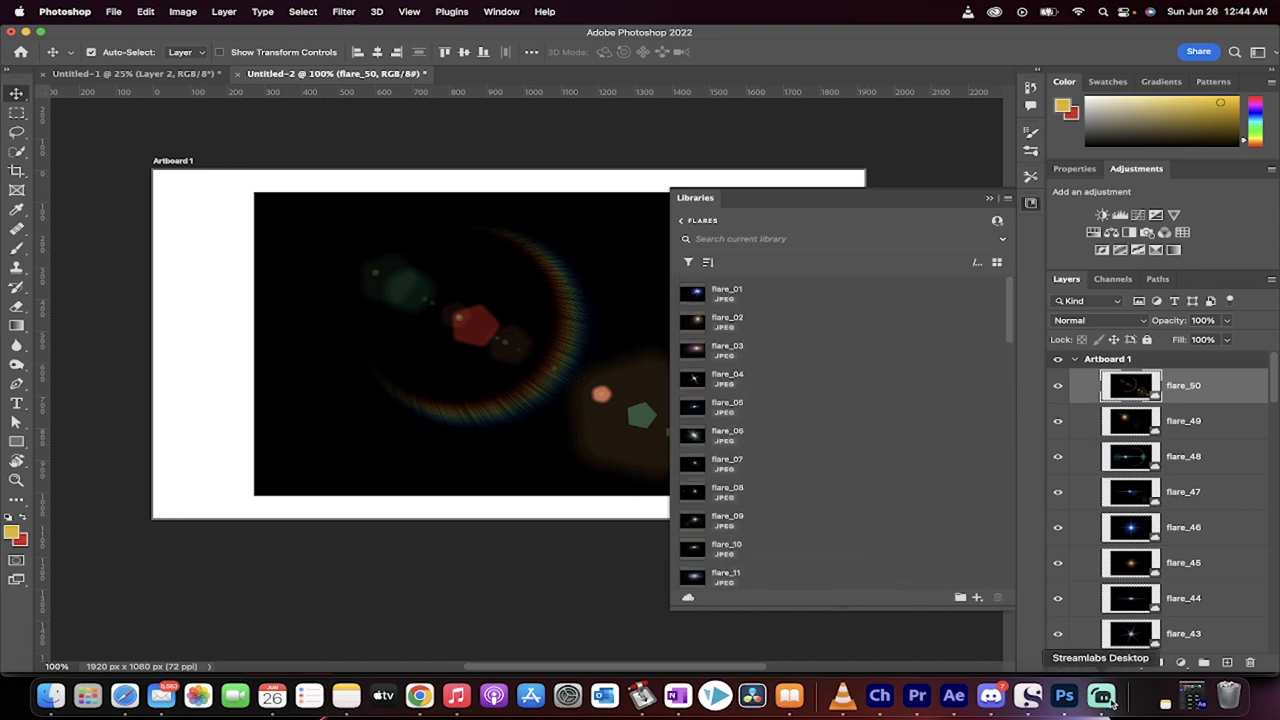